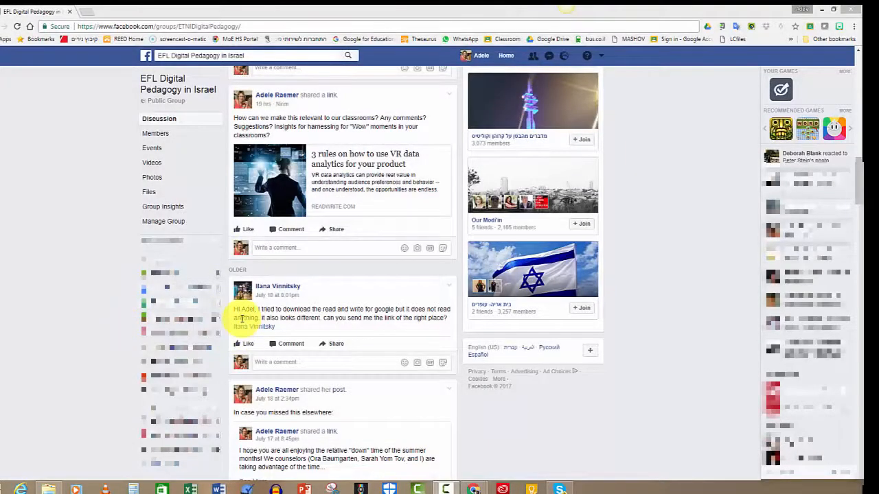
mouse_move(240, 321)
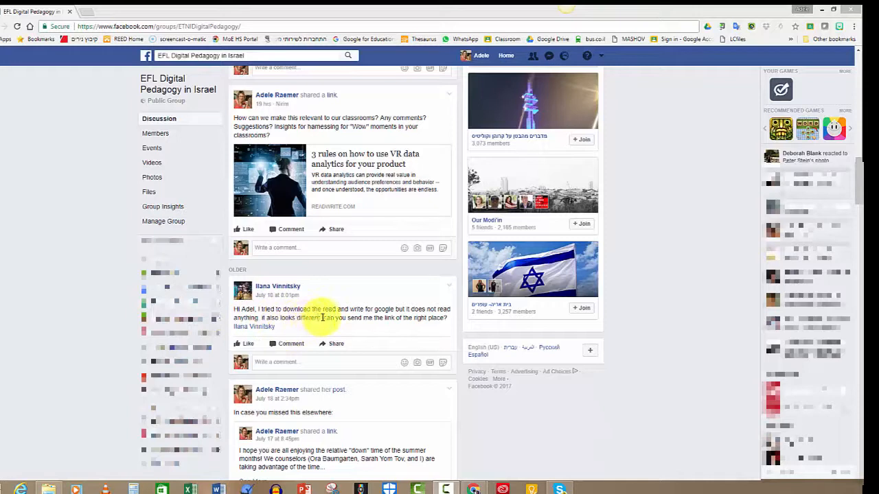
mouse_move(436, 326)
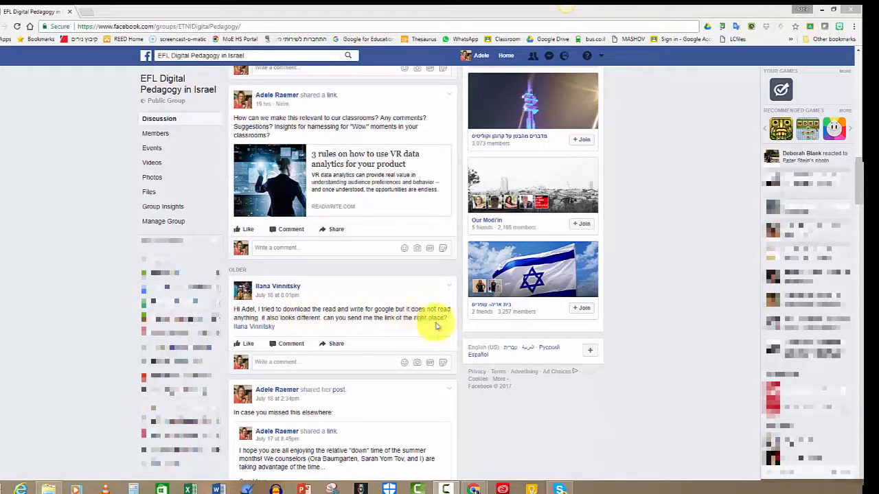
mouse_move(309, 334)
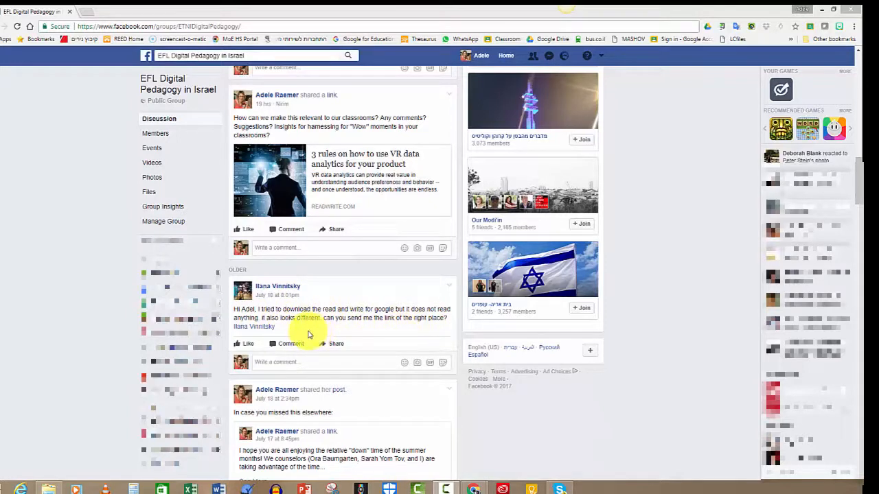
mouse_move(413, 333)
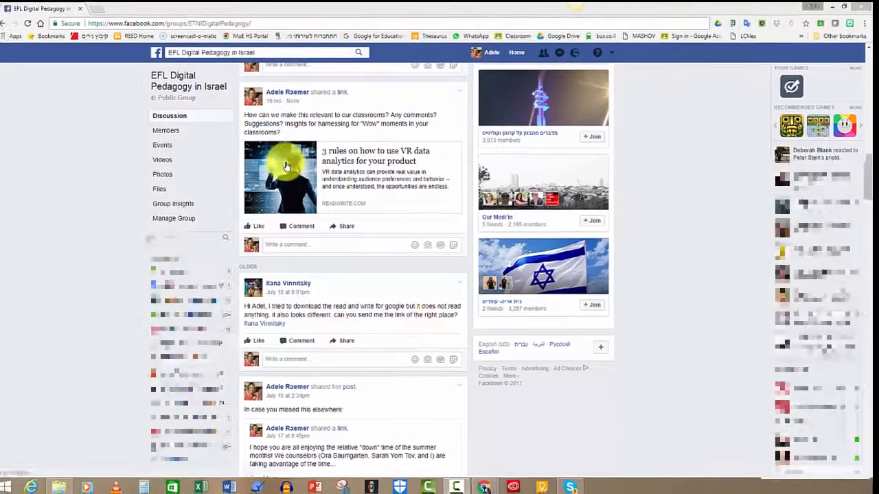
Step: Open a new Chrome tab beside the Facebook group page
left_click(131, 7)
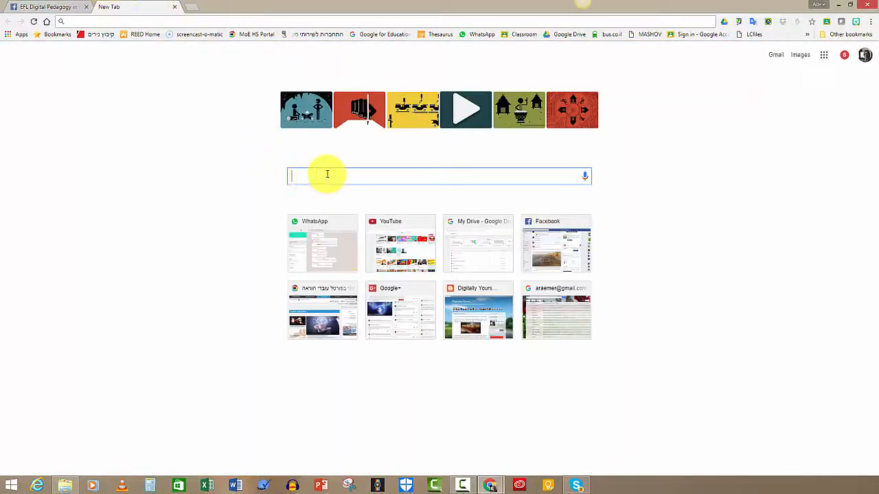
Step: Search Google for "Read and Write for Google"
type("Rea")
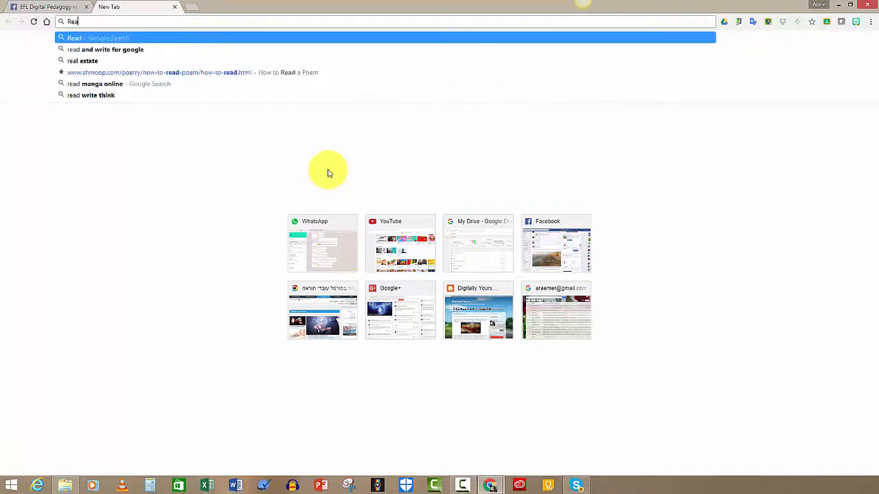
type("and Write for Google")
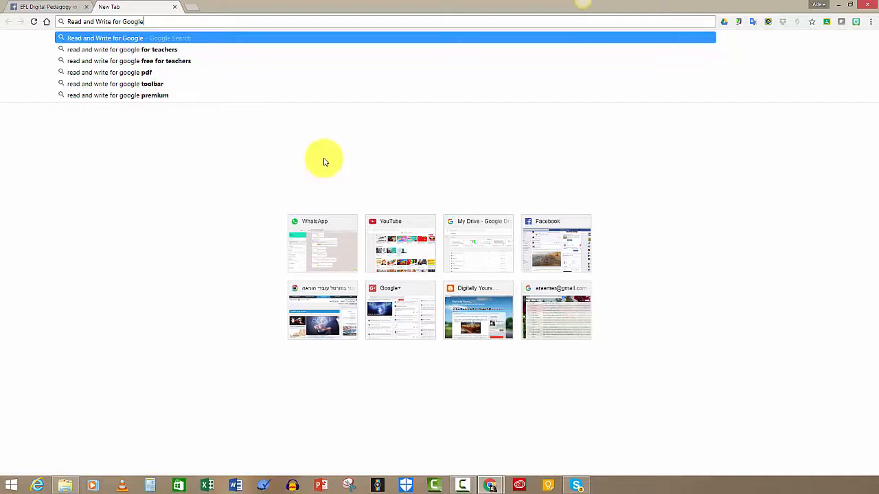
key("Return")
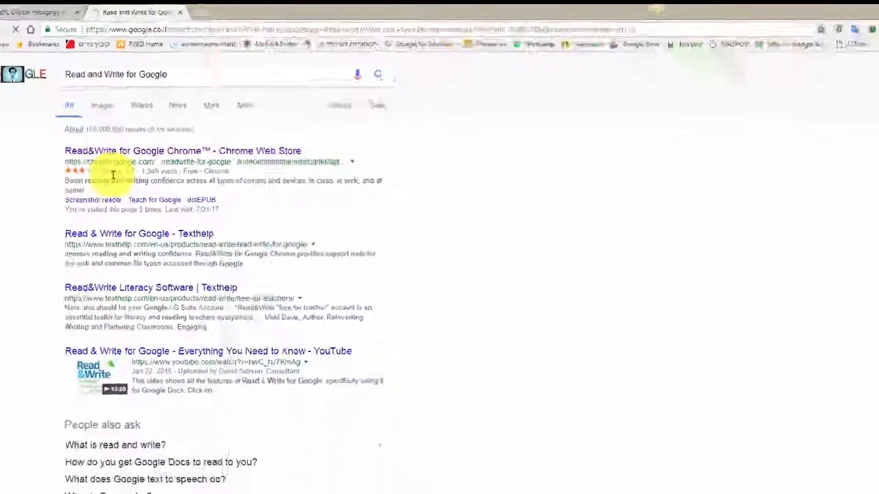
Step: Open the Read&Write for Google Chrome Web Store listing and try adding it, finding it already added
left_click(181, 150)
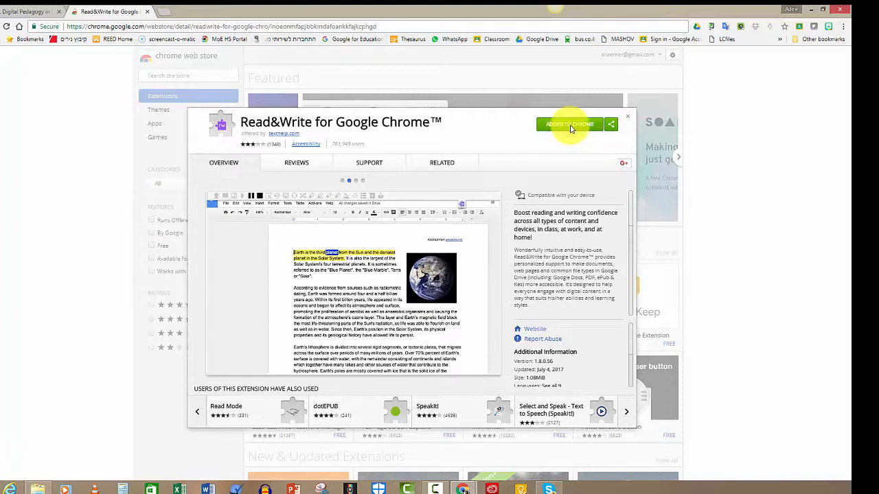
left_click(569, 124)
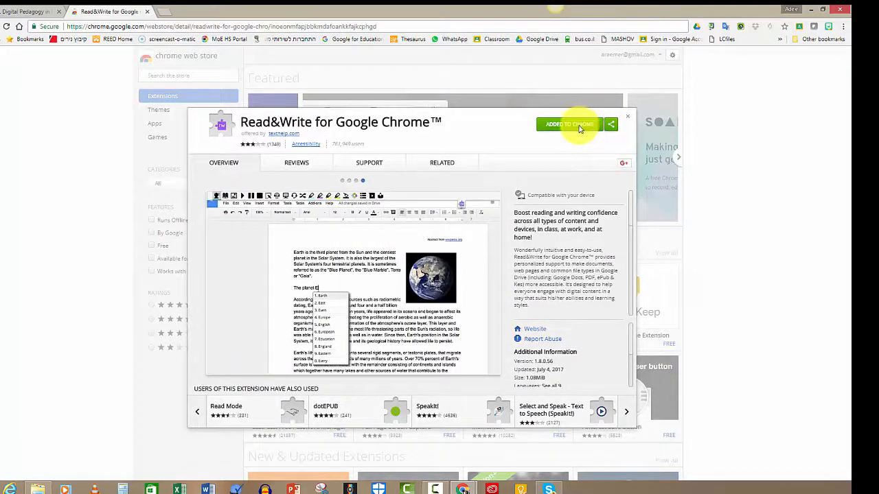
left_click(28, 12)
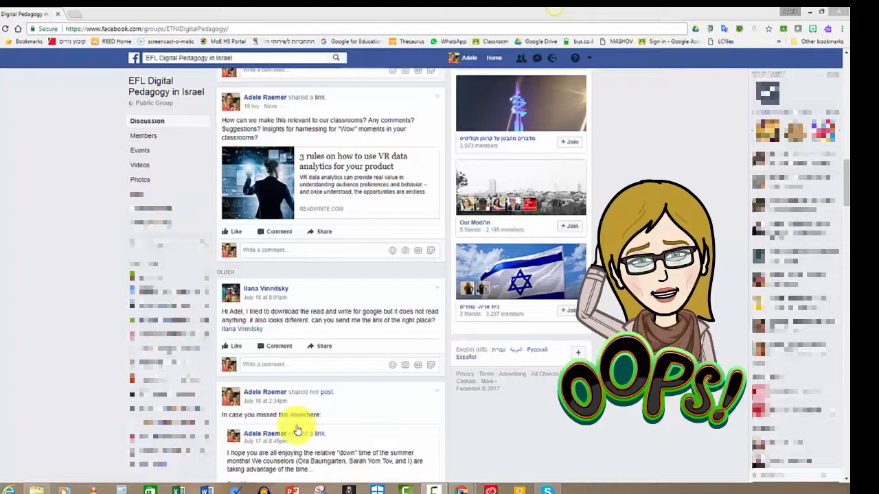
mouse_move(451, 249)
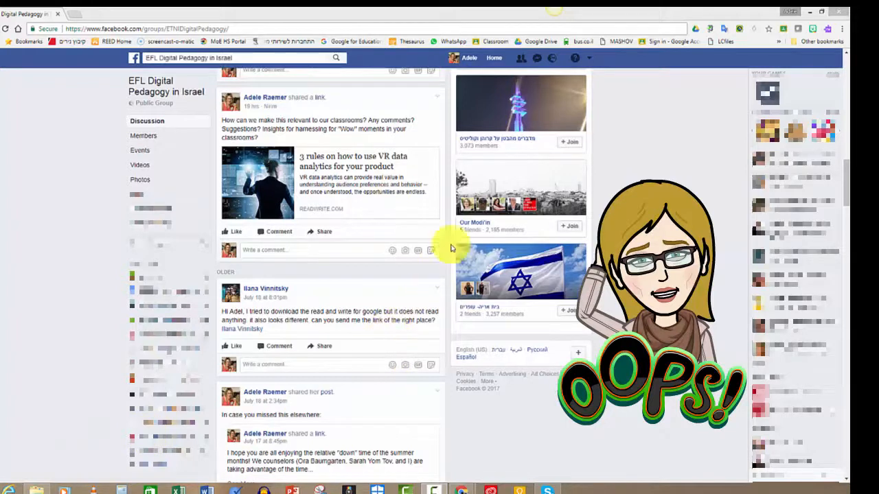
mouse_move(754, 35)
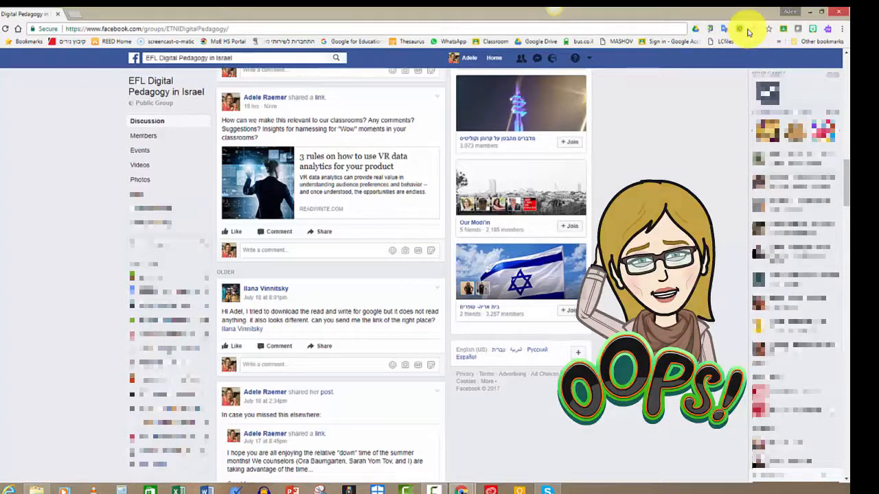
Step: Right-click a toolbar extension icon to reach Manage extensions
right_click(738, 29)
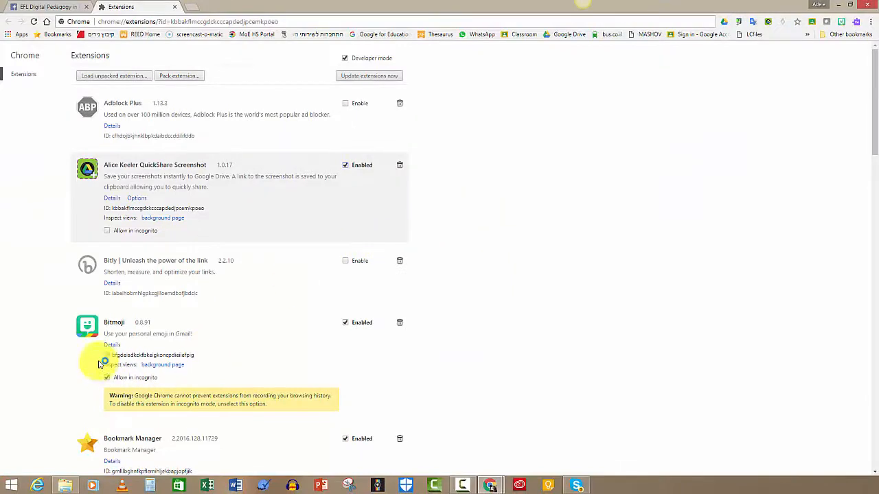
Step: Scroll the Extensions page down to confirm Read&Write for Google Chrome is enabled
scroll("down", 3)
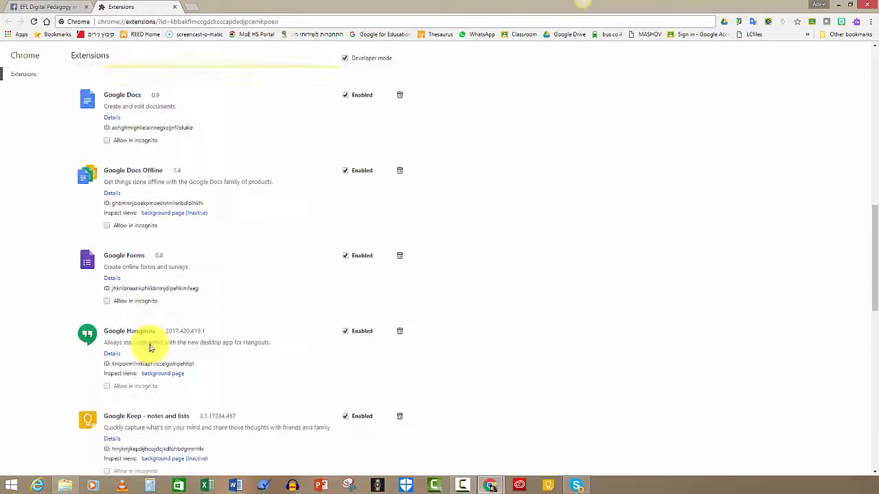
scroll("down", 3)
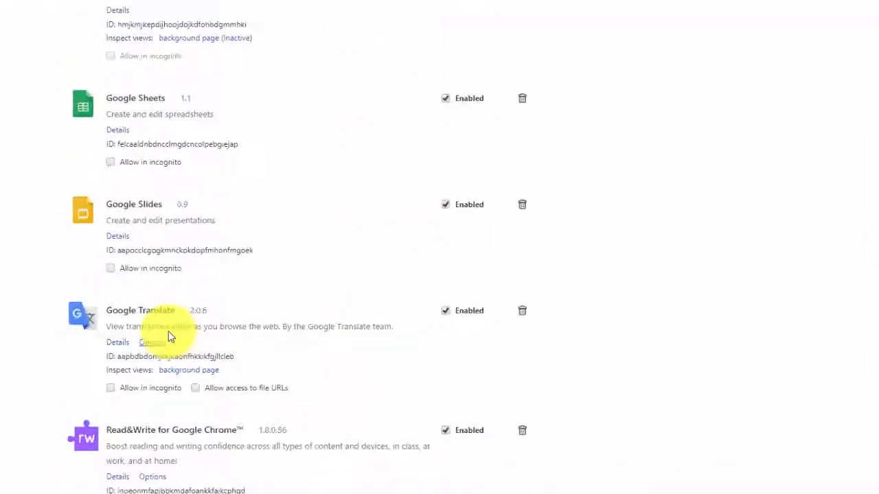
scroll("down", 3)
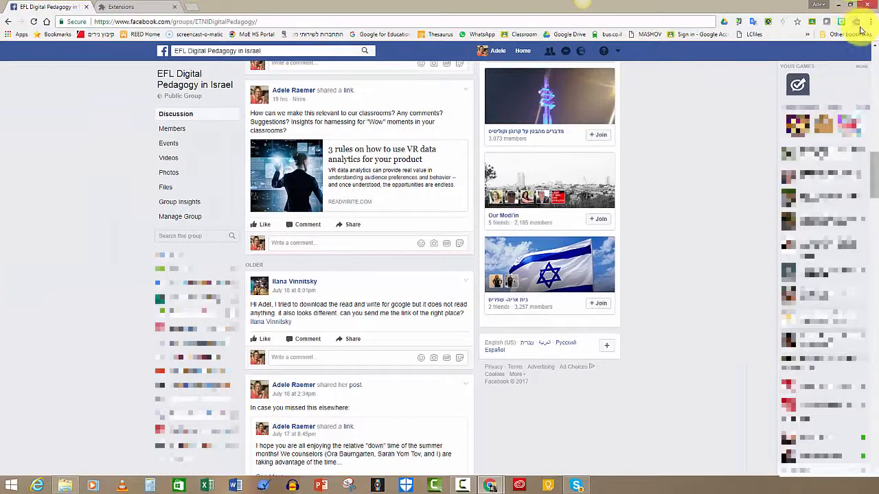
Step: Switch to the wikiHow 'How to Use Instagram' tab and turn on the Read&Write toolbar
left_click(137, 7)
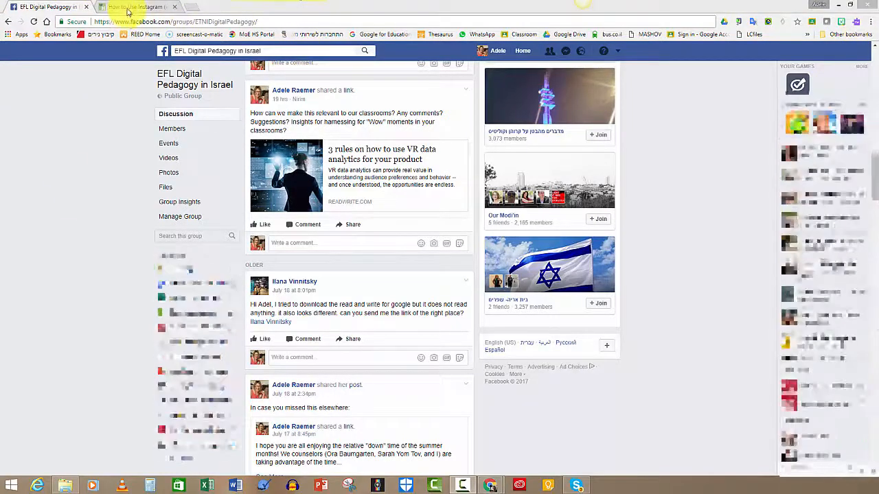
left_click(134, 7)
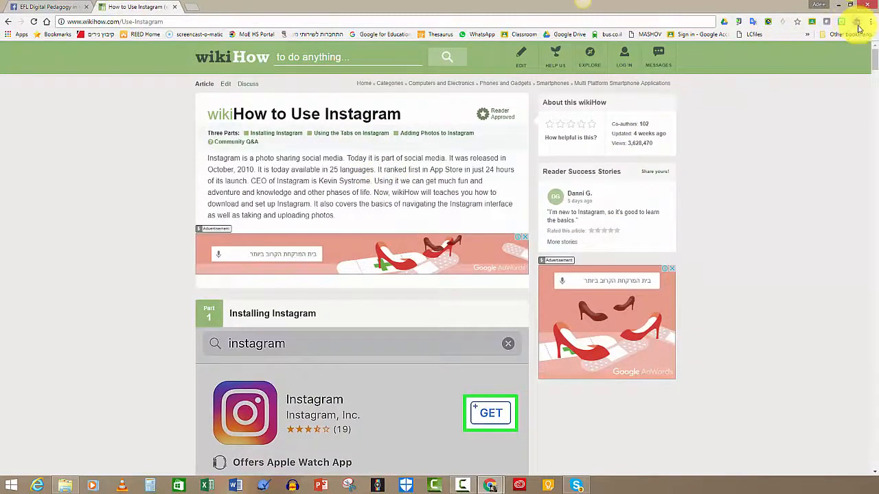
left_click(857, 22)
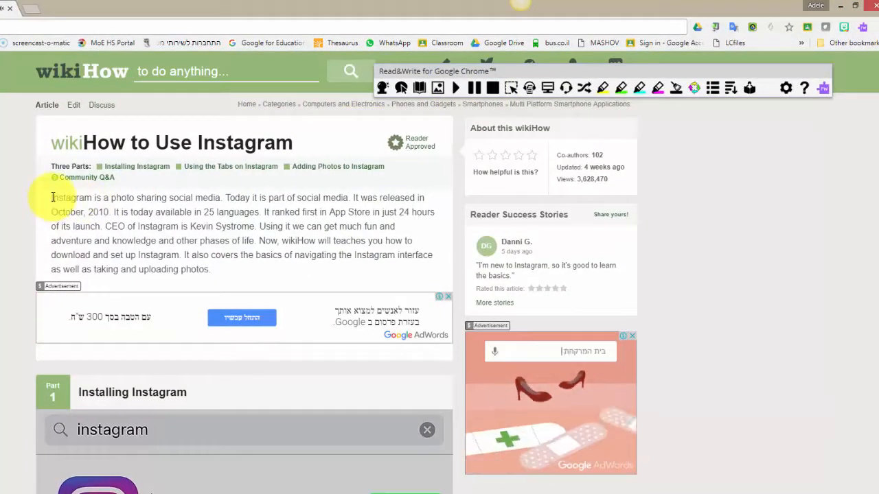
Step: Select 'Instagram' in the intro, play it aloud with Read&Write, then pause
double_click(70, 198)
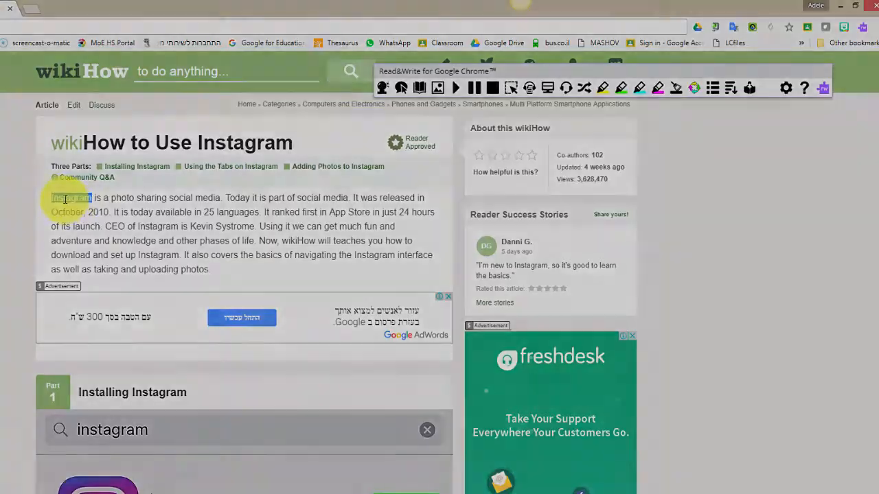
left_click(455, 87)
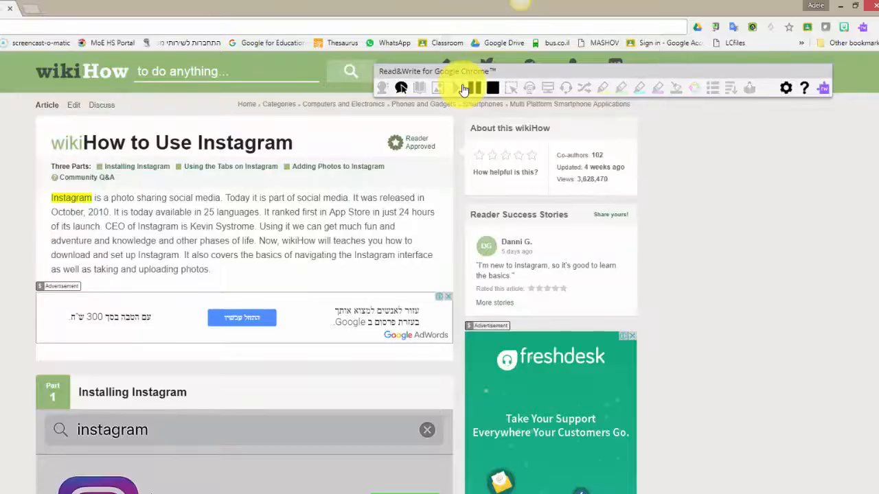
left_click(455, 87)
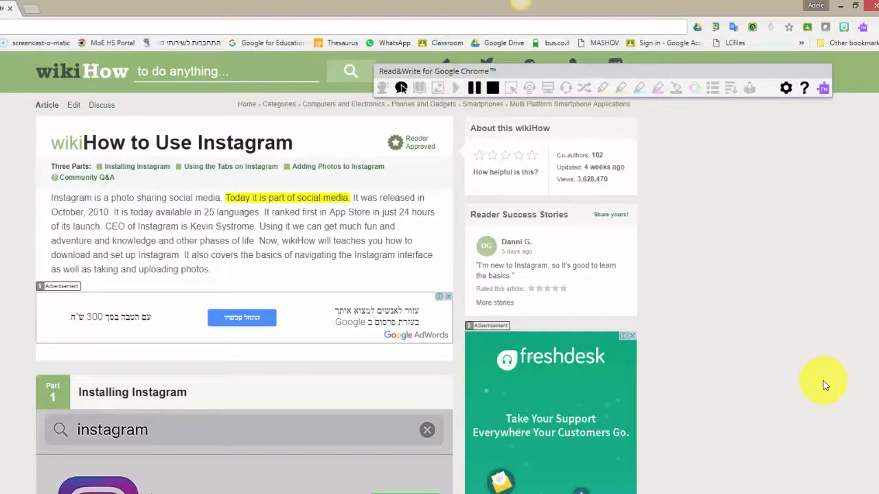
double_click(335, 197)
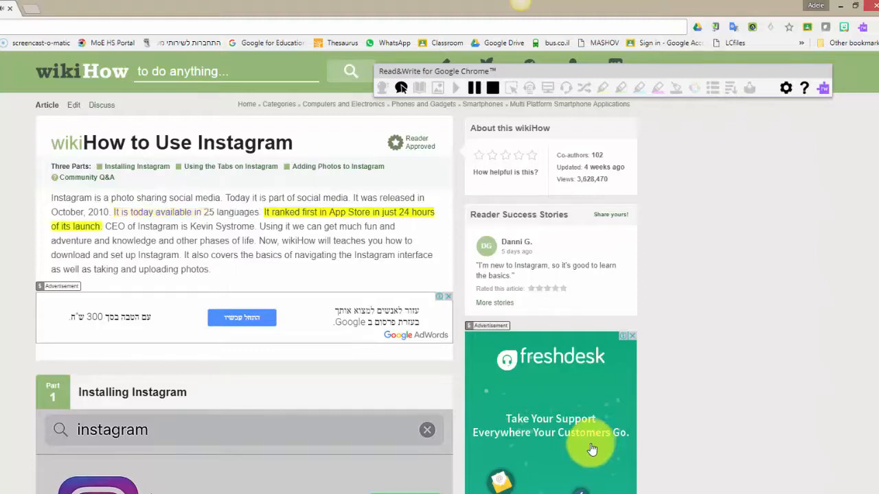
left_click(455, 87)
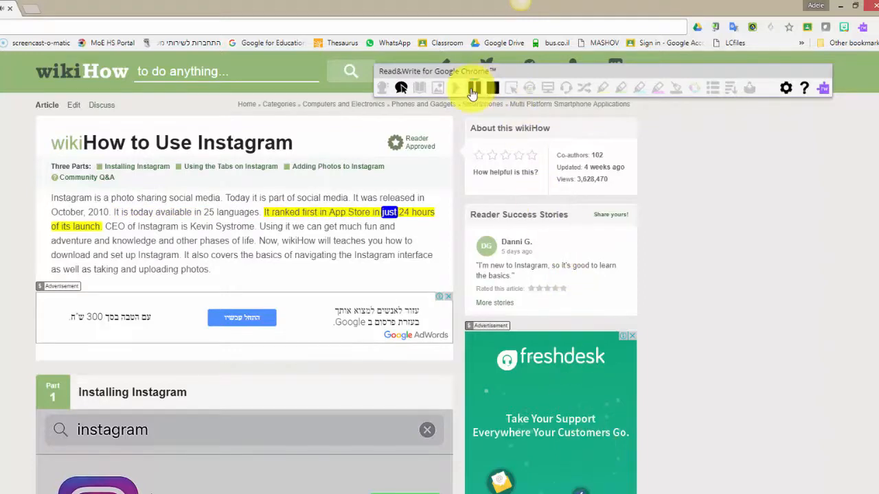